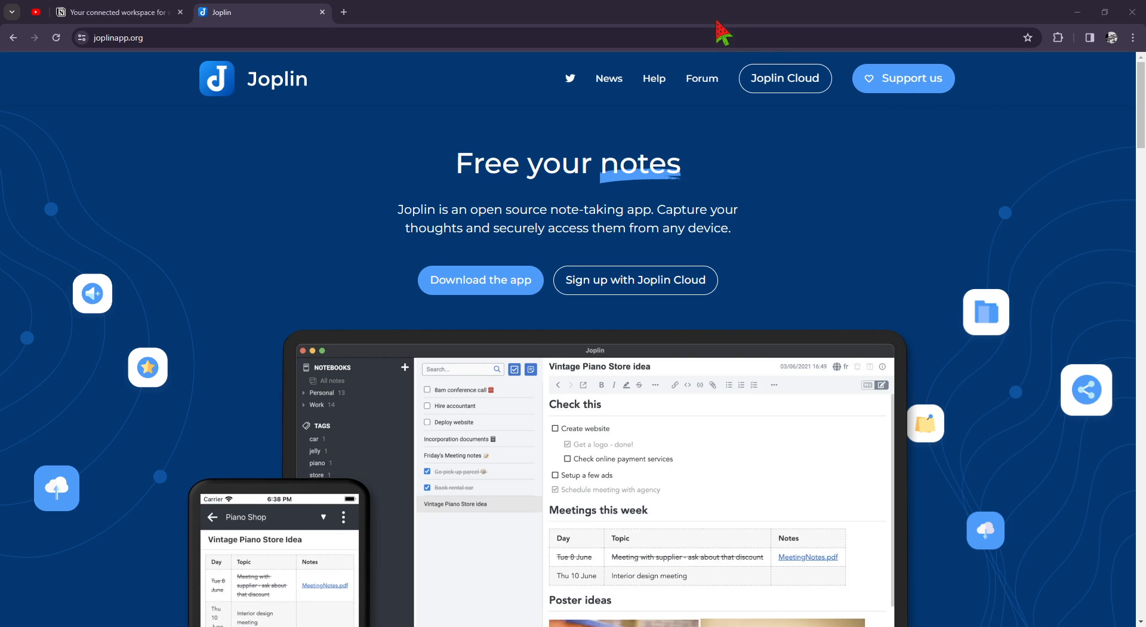
mouse_move(1122, 125)
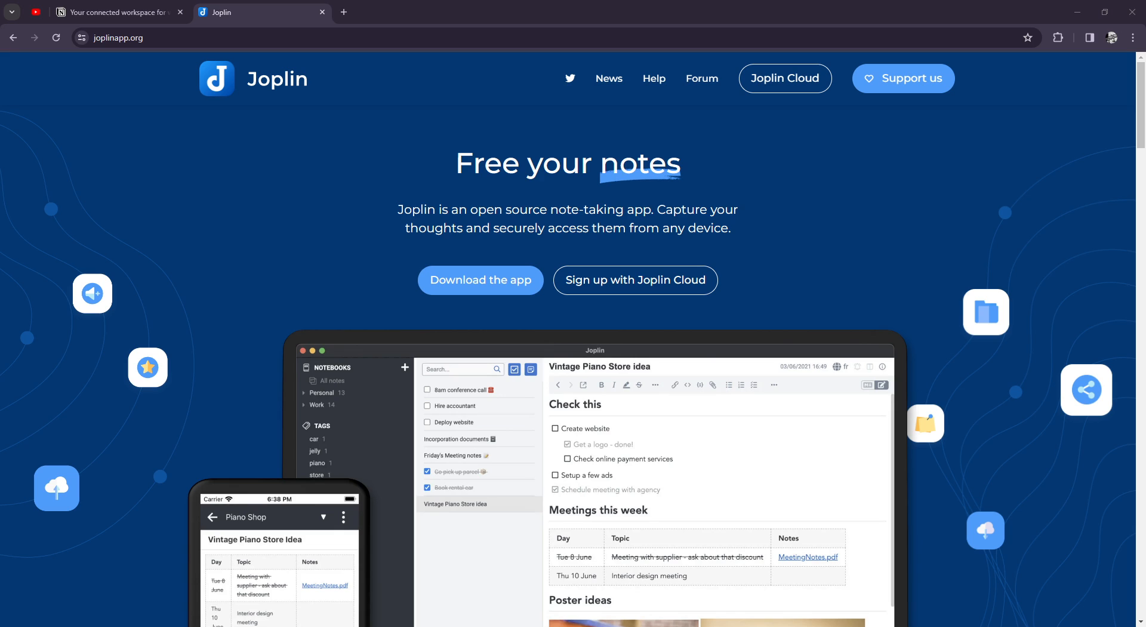
Step: Alternate between the Notion and Joplin tabs, ending with Notion's footer links in front
click(117, 12)
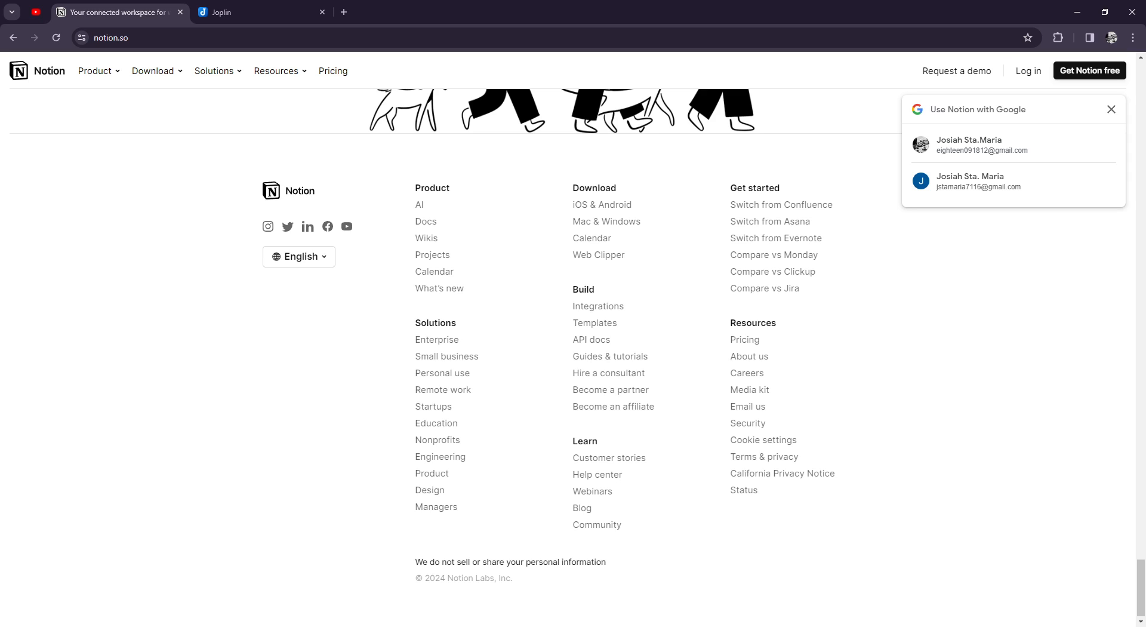
mouse_move(763, 206)
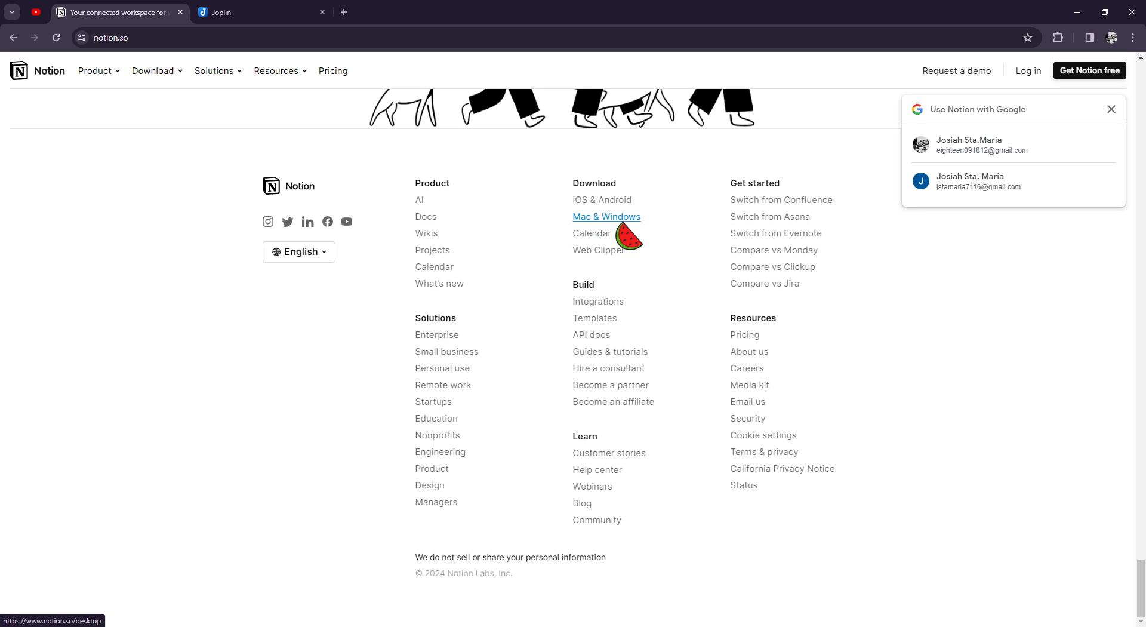
click(256, 12)
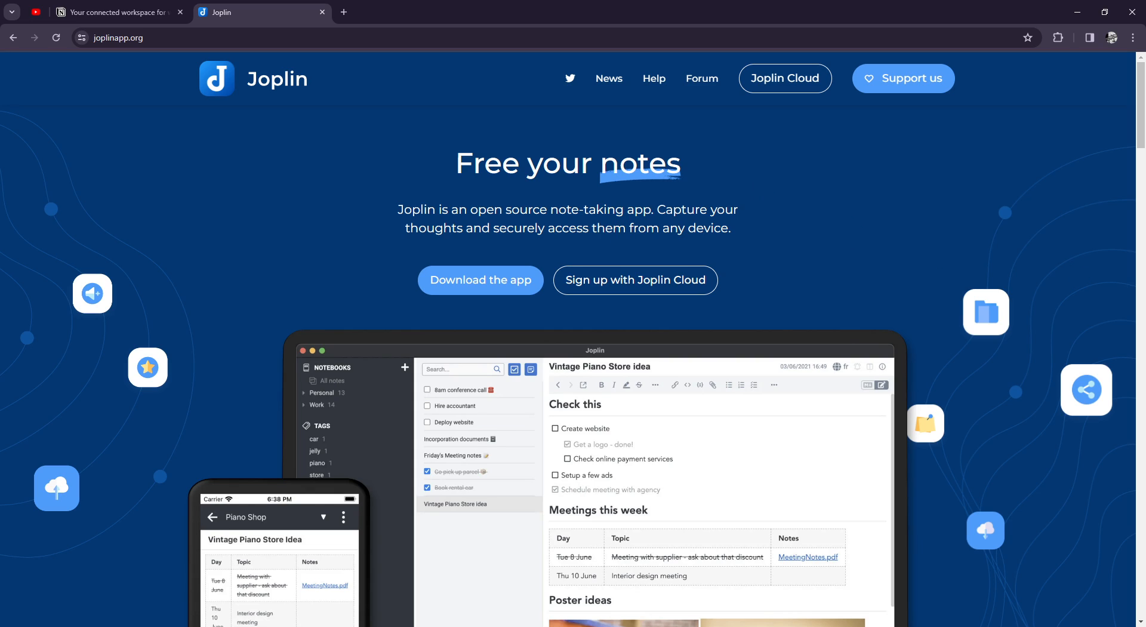
click(117, 11)
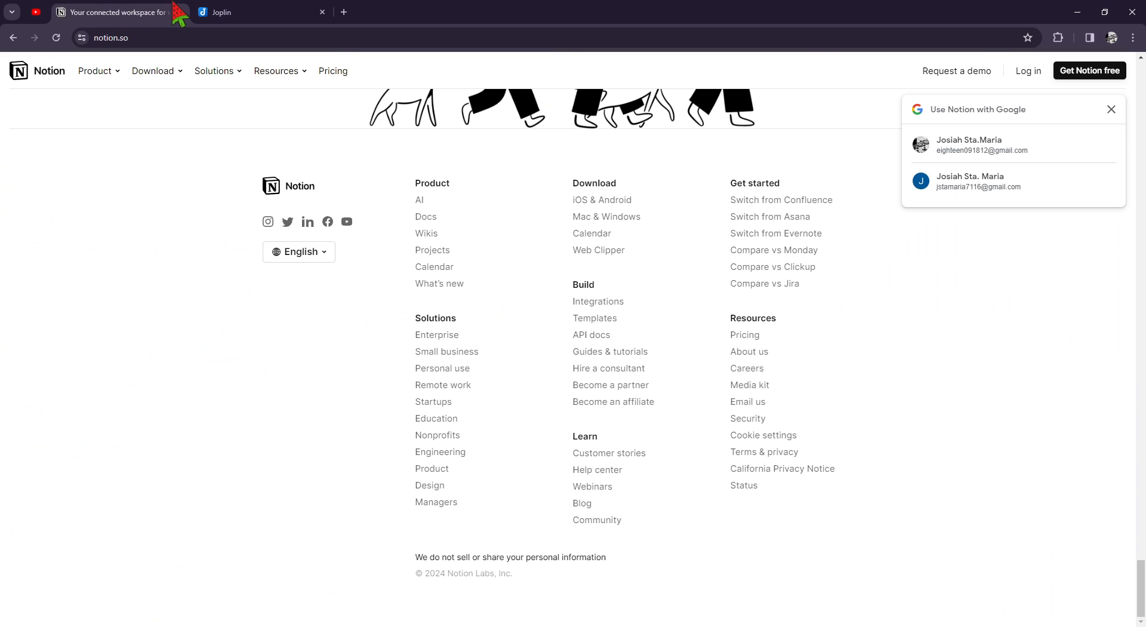
mouse_move(240, 65)
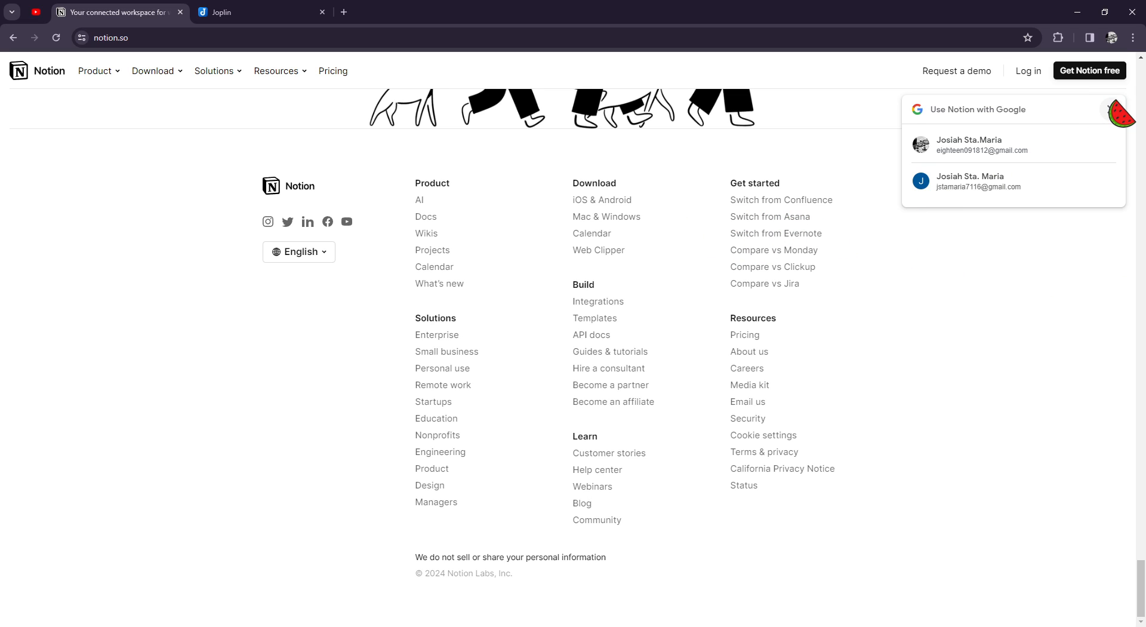
Step: Dismiss the 'Use Notion with Google' sign-in popup over the footer
click(1121, 128)
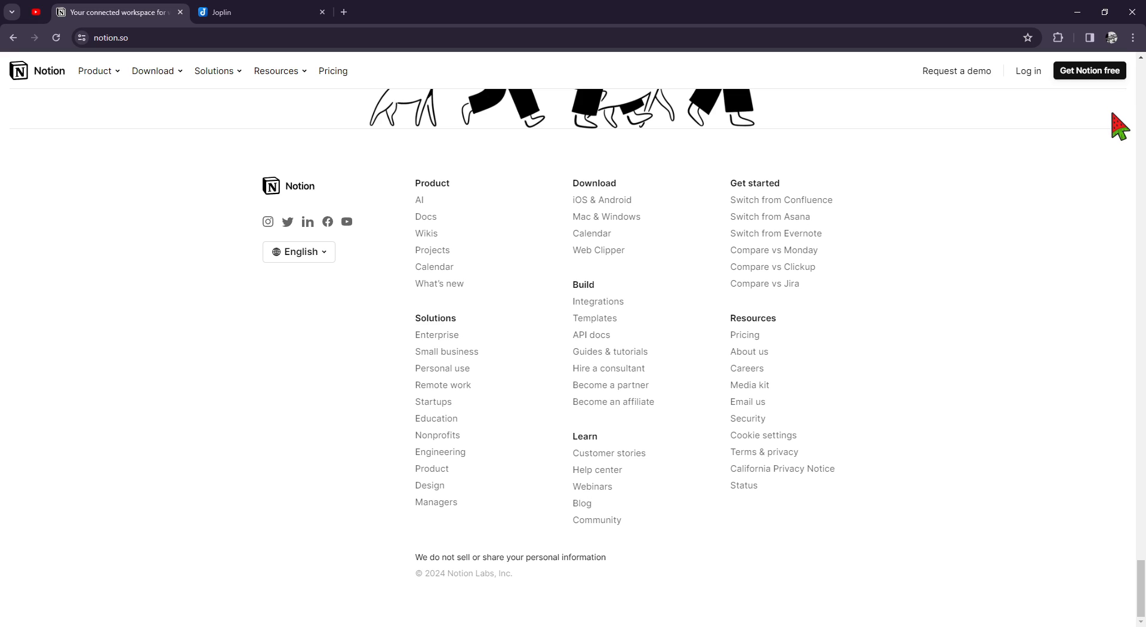
mouse_move(1118, 135)
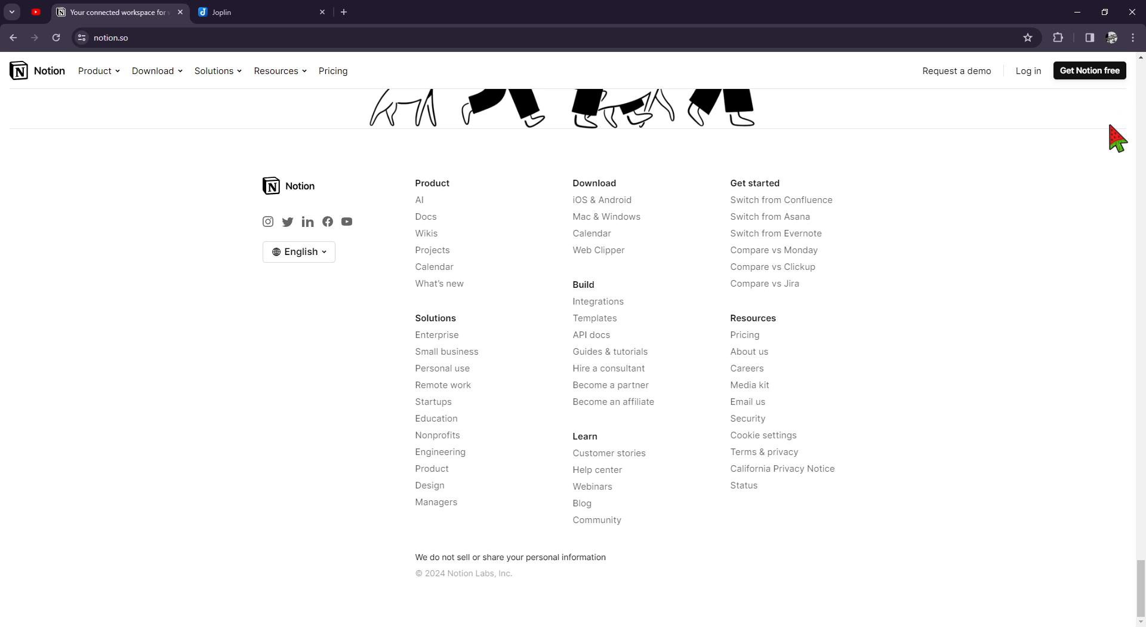
mouse_move(985, 175)
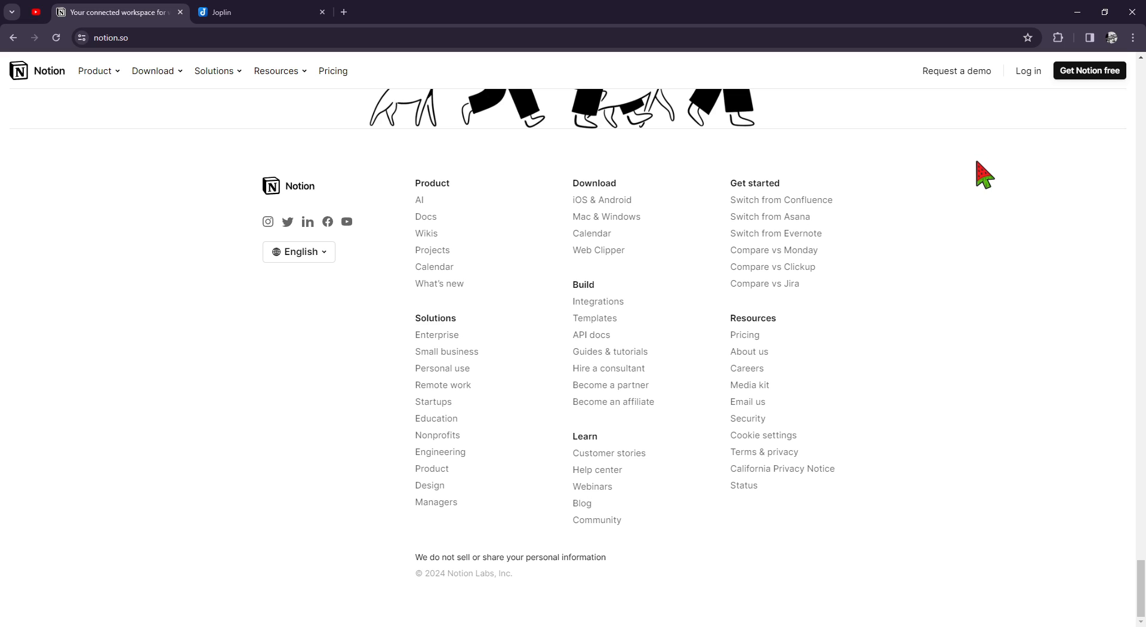
mouse_move(983, 180)
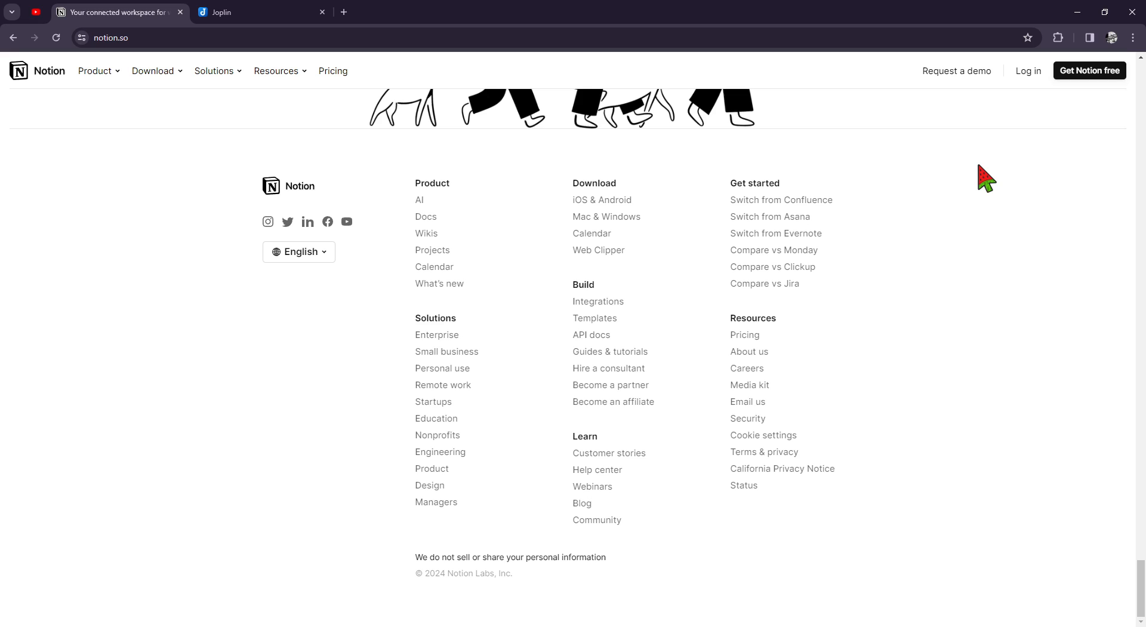
mouse_move(948, 180)
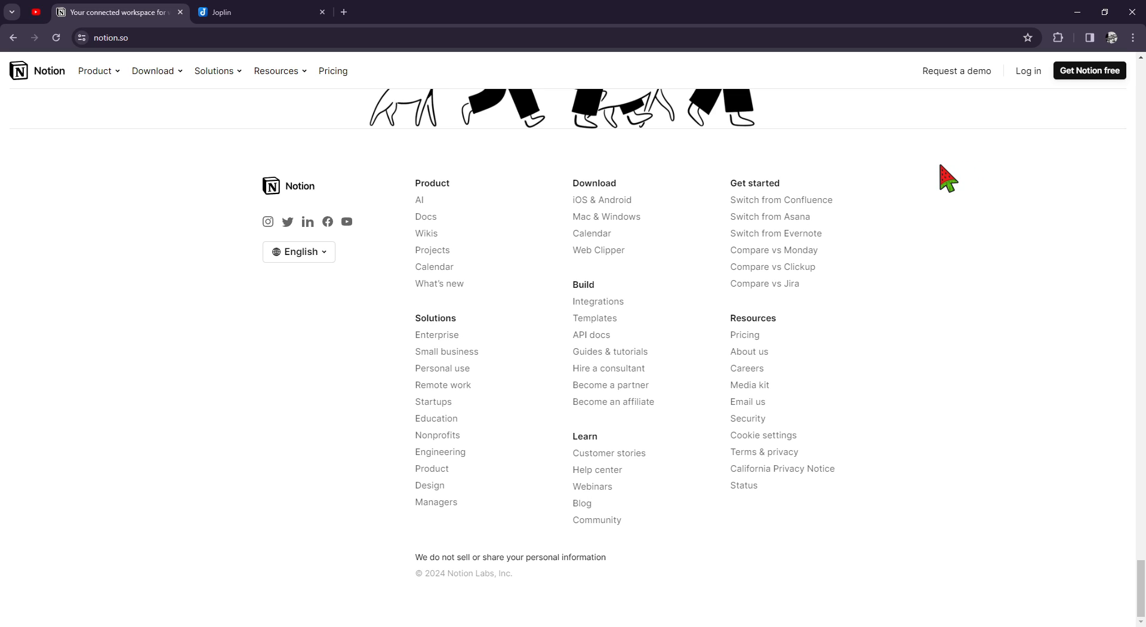